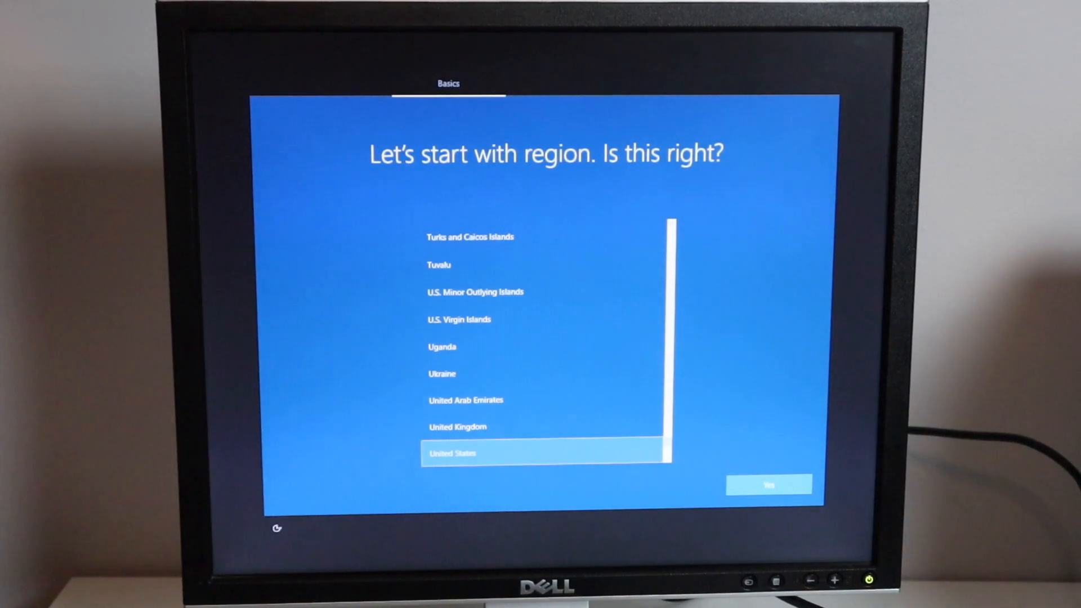
- Confirm United States region and US keyboard layout, skipping a second layout
{"action": "left_click", "coordinate": [769, 484]}
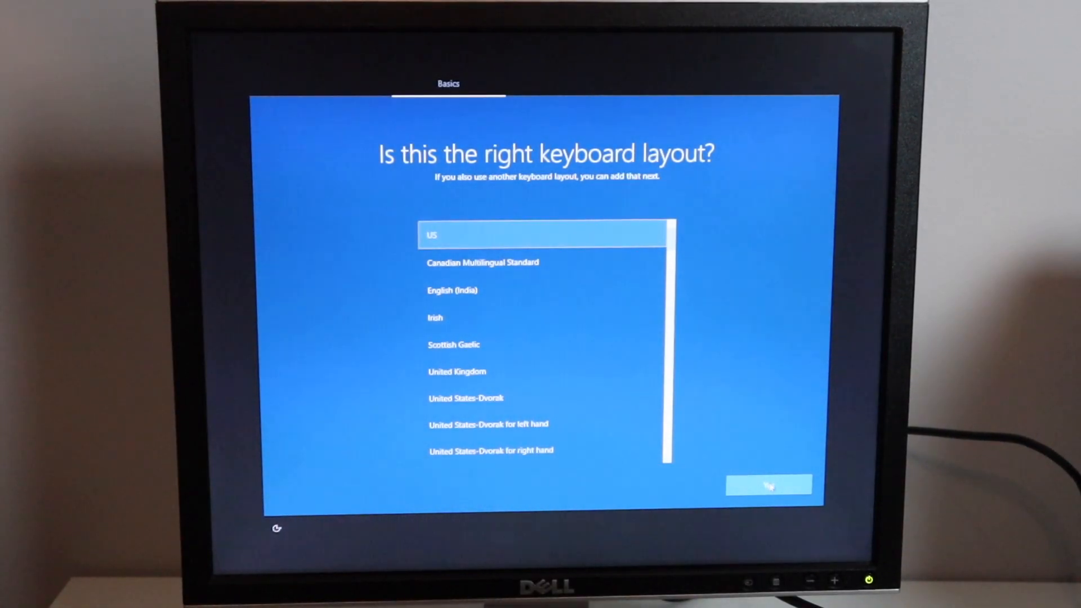
{"action": "left_click", "coordinate": [769, 484]}
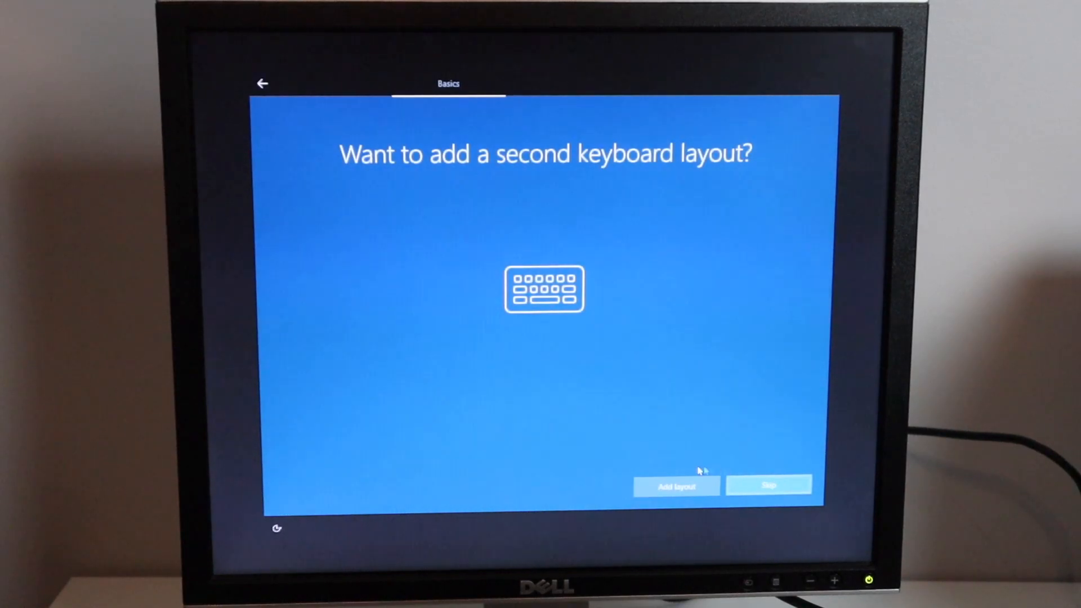
{"action": "left_click", "coordinate": [769, 484]}
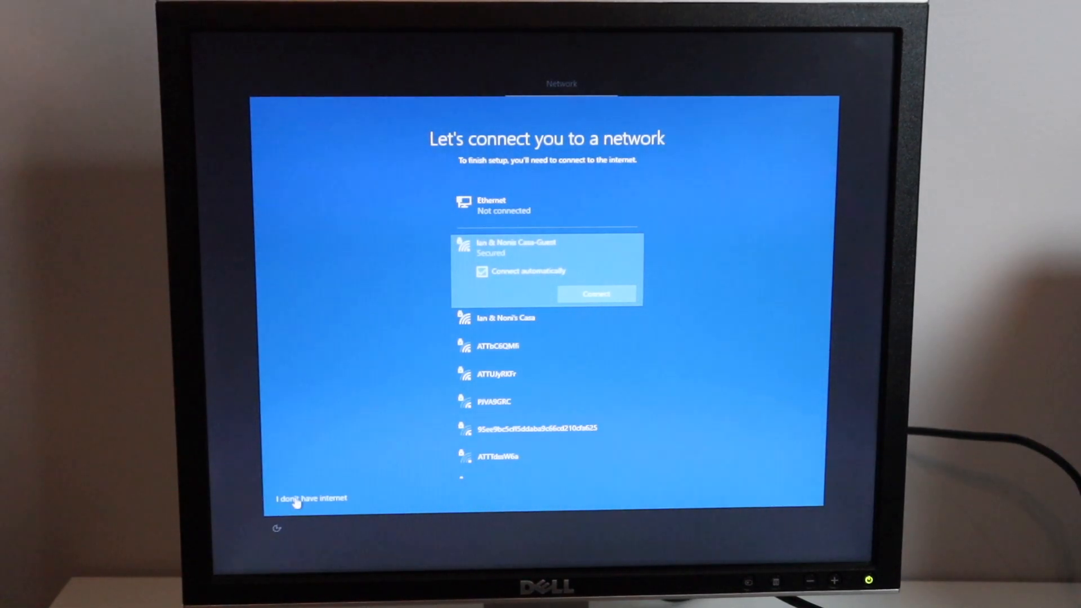
- Skip the network connection and continue with limited offline setup
{"action": "left_click", "coordinate": [310, 498]}
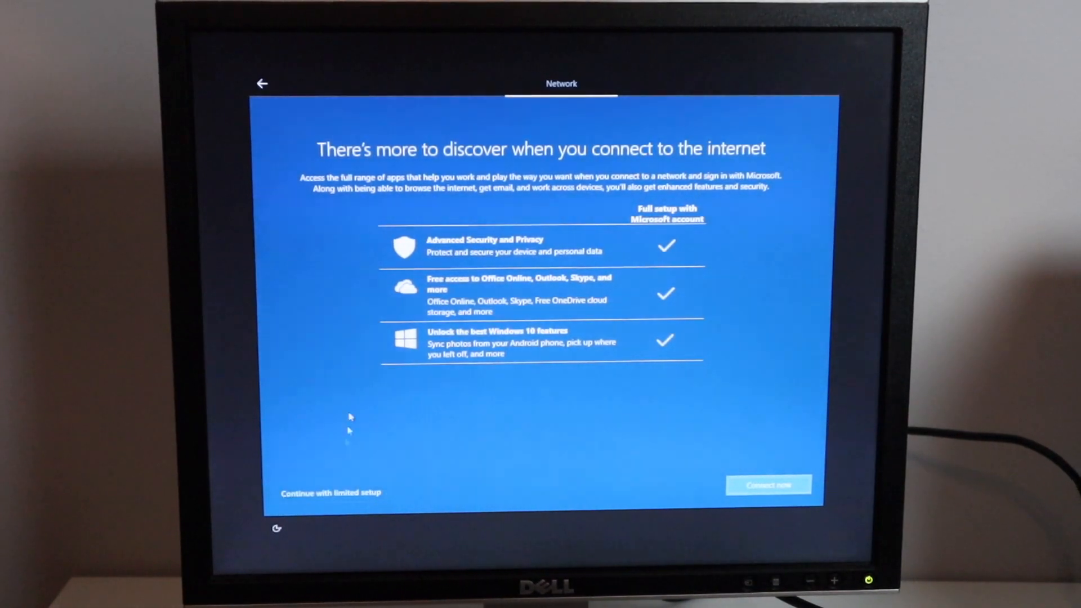
{"action": "mouse_move", "coordinate": [358, 160]}
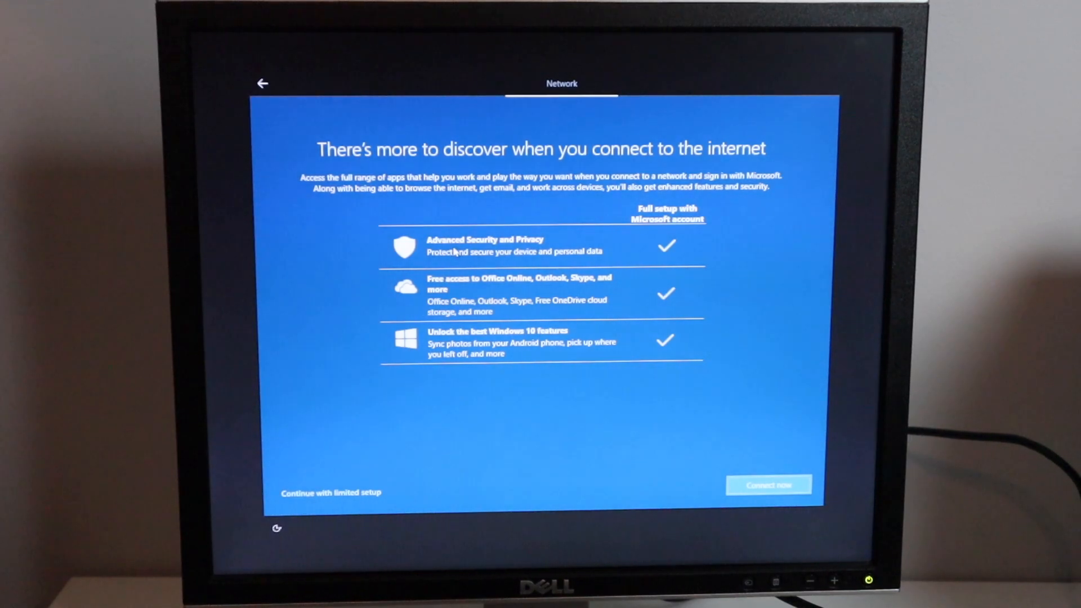
{"action": "mouse_move", "coordinate": [494, 289]}
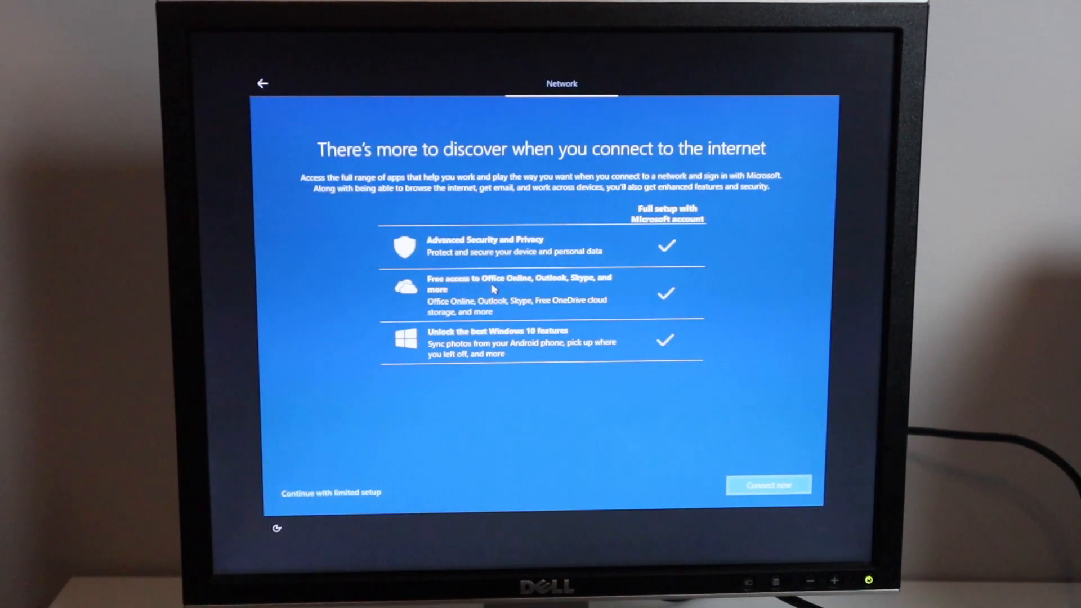
{"action": "mouse_move", "coordinate": [458, 350]}
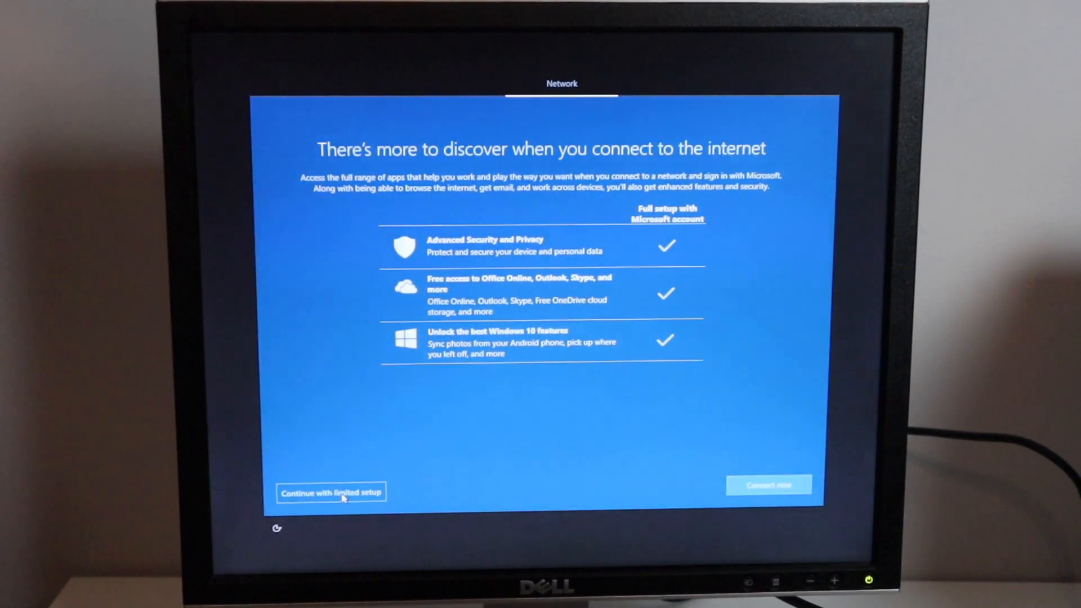
{"action": "left_click", "coordinate": [331, 492]}
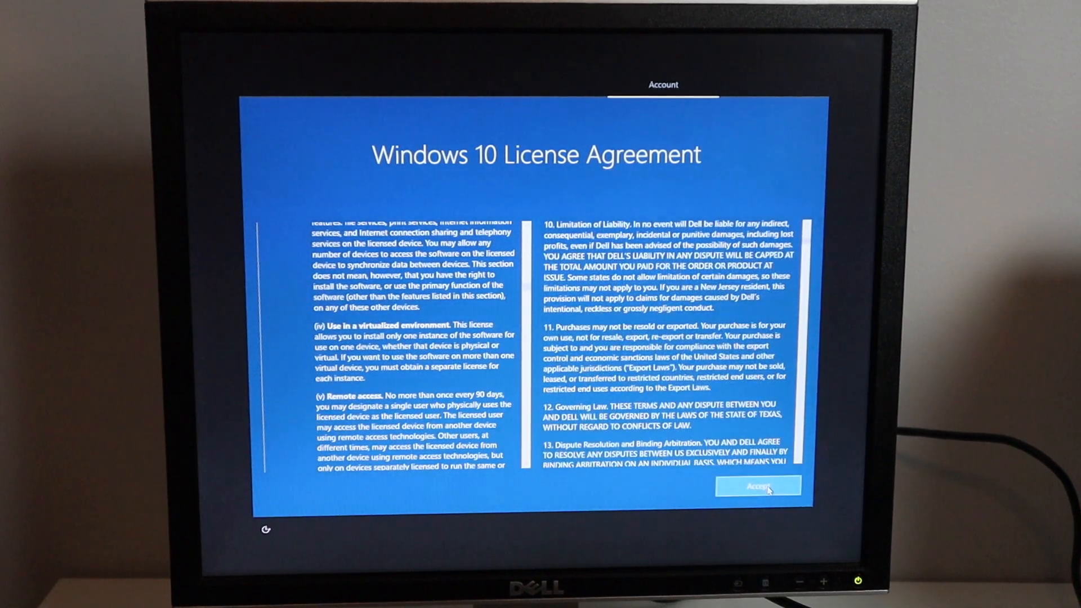
- Accept the Windows 10 license agreement and confirm the local user name
{"action": "left_click", "coordinate": [757, 486]}
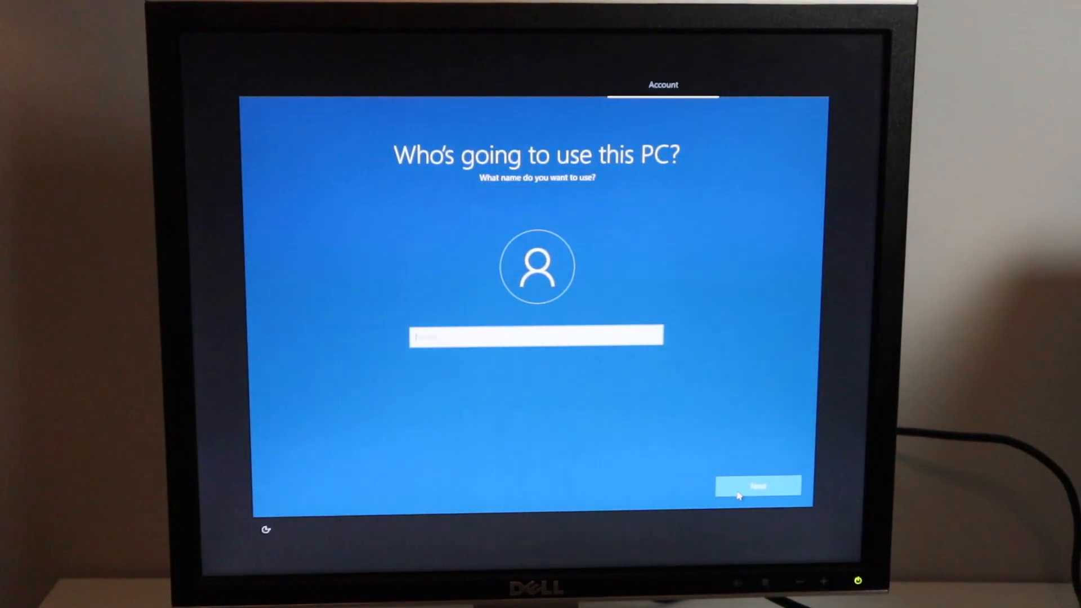
{"action": "left_click", "coordinate": [758, 487]}
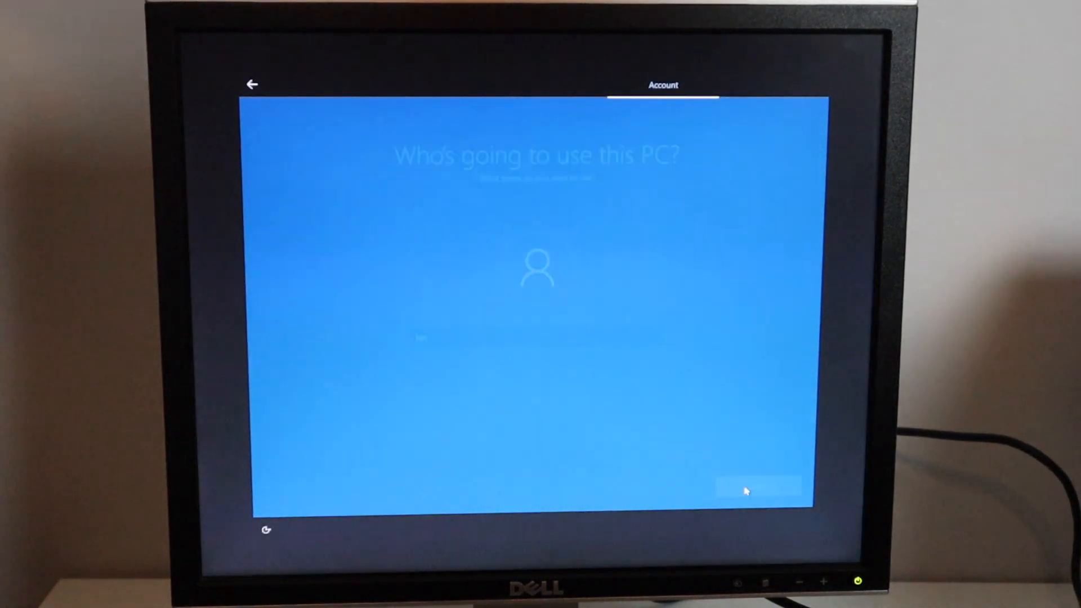
{"action": "left_click", "coordinate": [754, 488]}
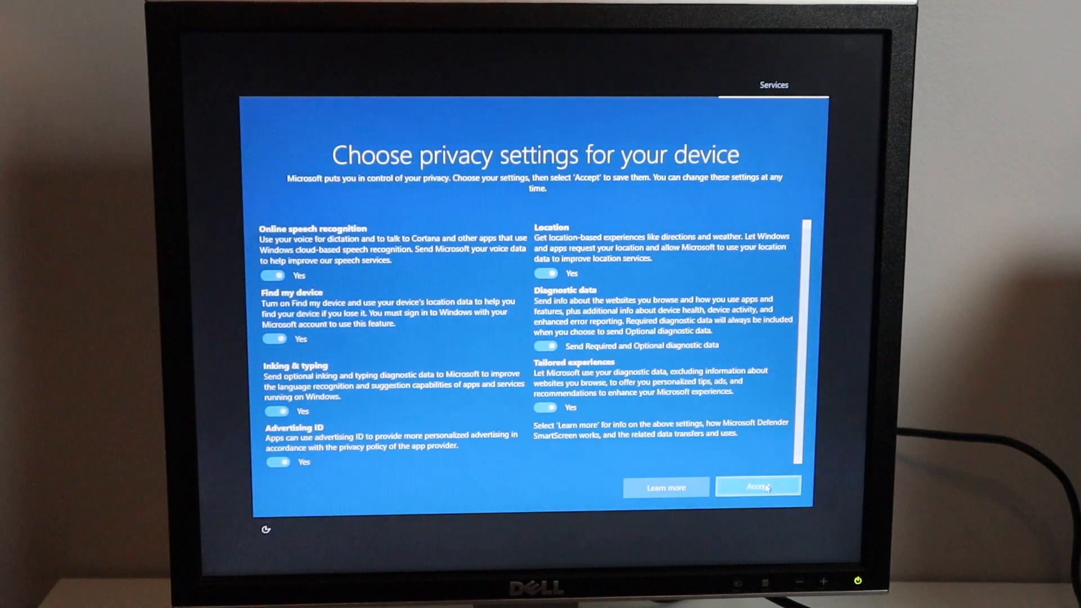
- Accept default privacy settings, decline Cortana and finish the Support and Protection step
{"action": "left_click", "coordinate": [758, 487]}
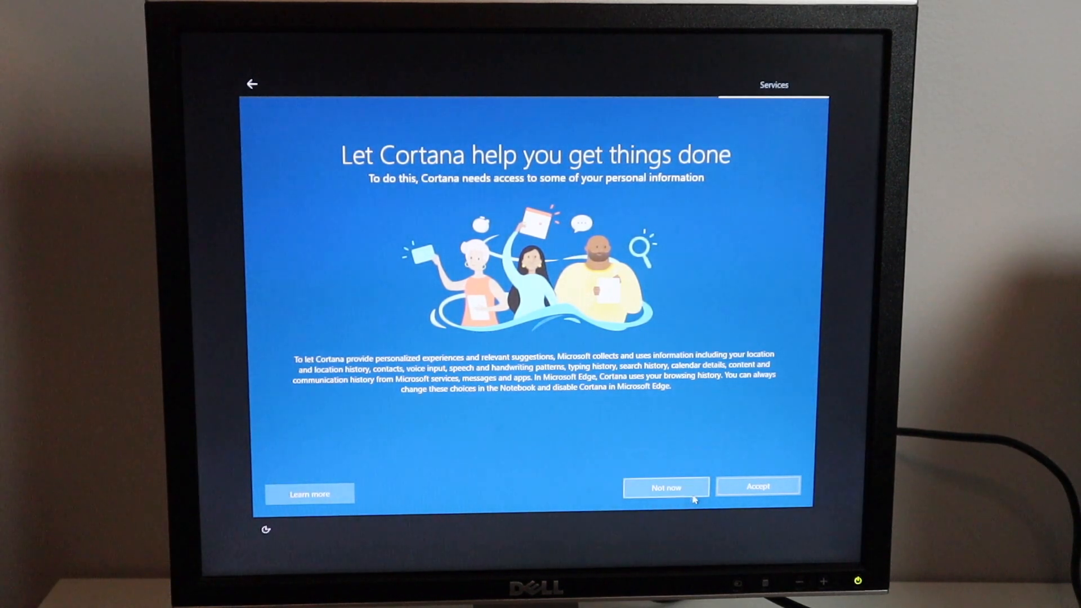
{"action": "left_click", "coordinate": [666, 486]}
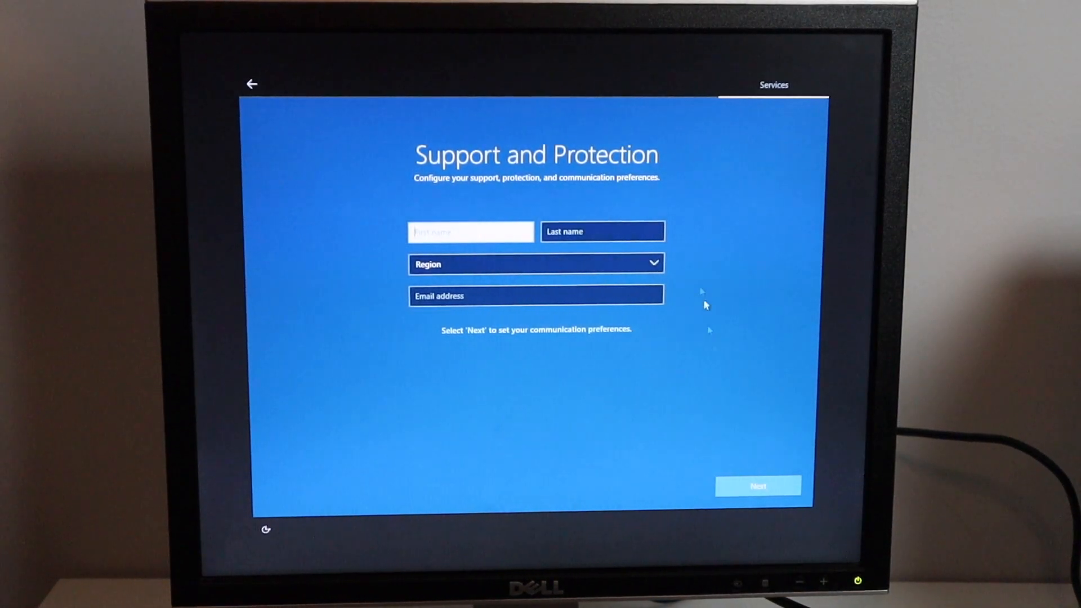
{"action": "mouse_move", "coordinate": [442, 186]}
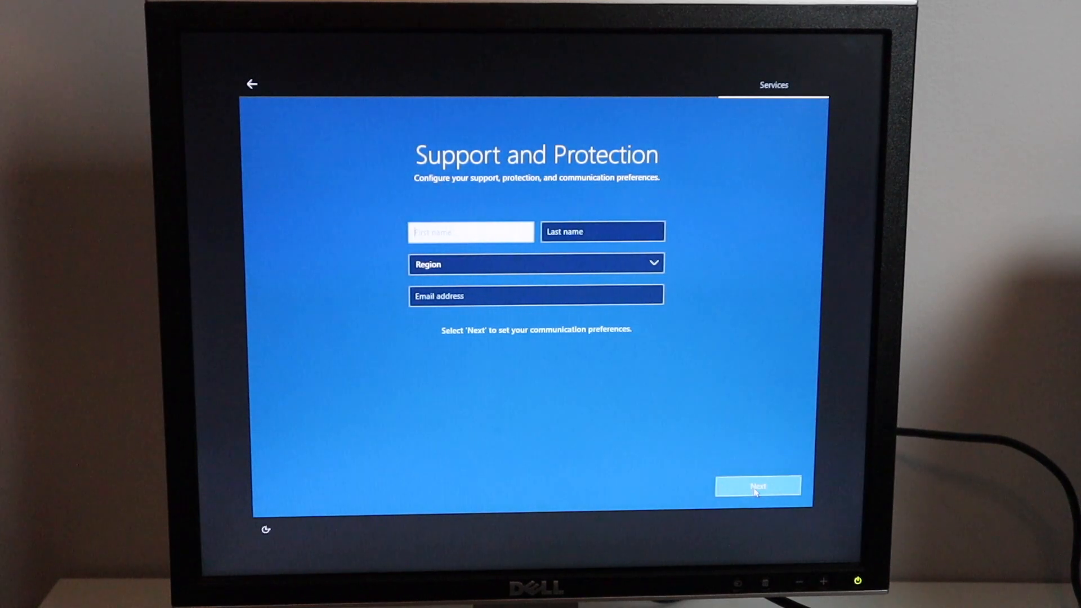
{"action": "left_click", "coordinate": [759, 487]}
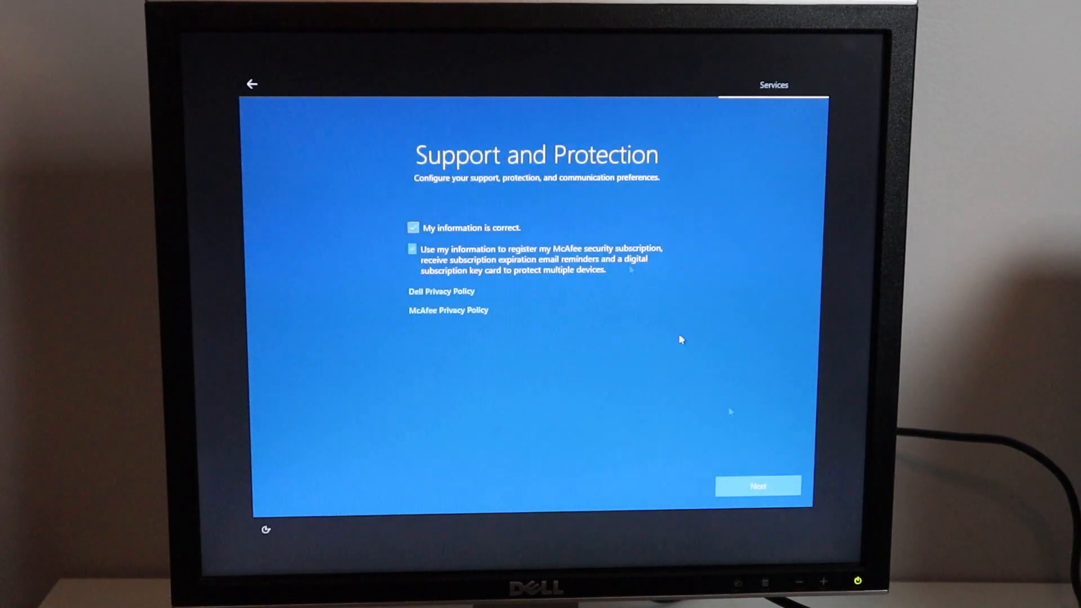
{"action": "left_click", "coordinate": [414, 249]}
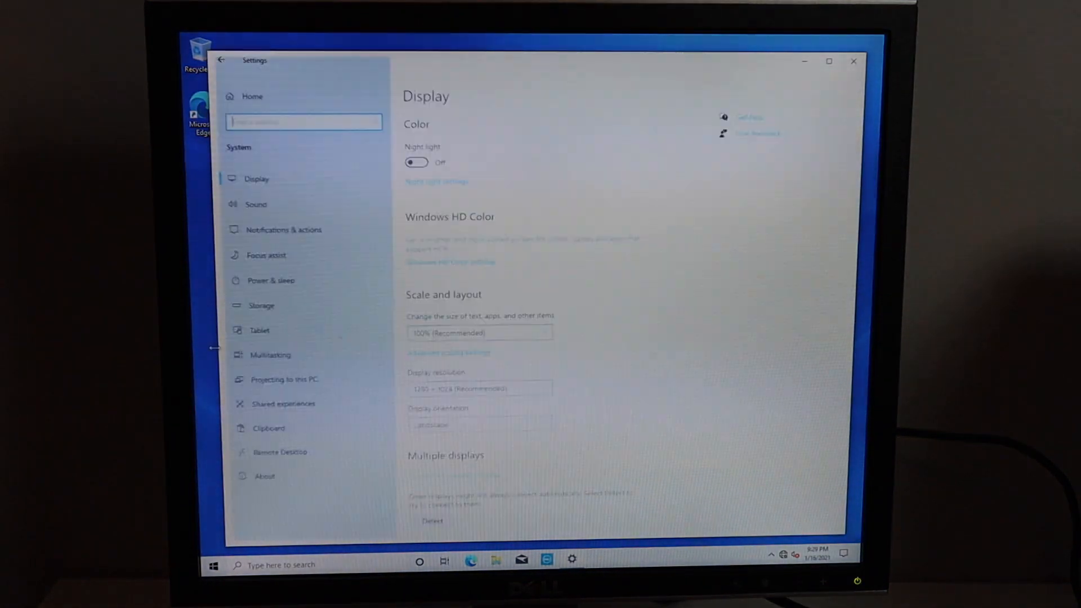
- Review the About page specifications (Core i5-10400, 12 GB RAM) and close Settings
{"action": "left_click", "coordinate": [263, 475]}
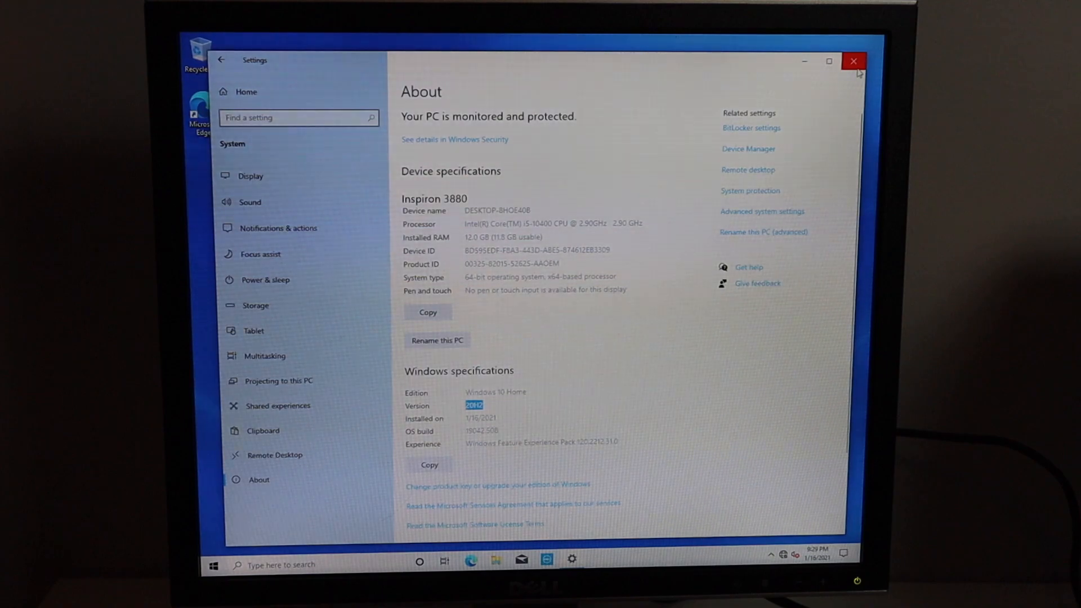
{"action": "left_click", "coordinate": [854, 61]}
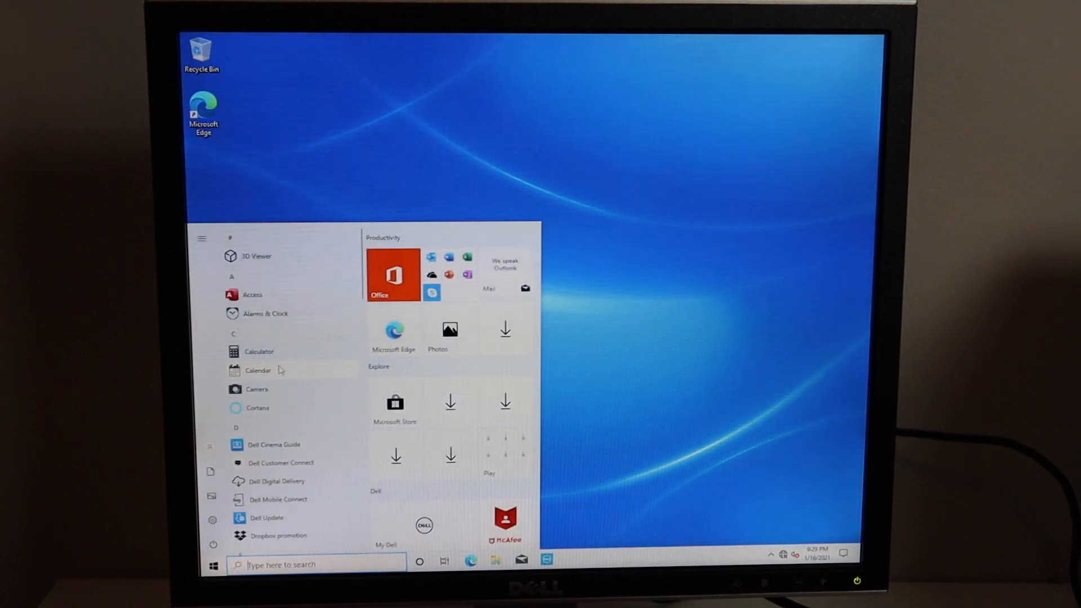
- Scroll through the Start menu's All apps list from top to bottom
{"action": "scroll", "scroll_direction": "down", "scroll_amount": 3}
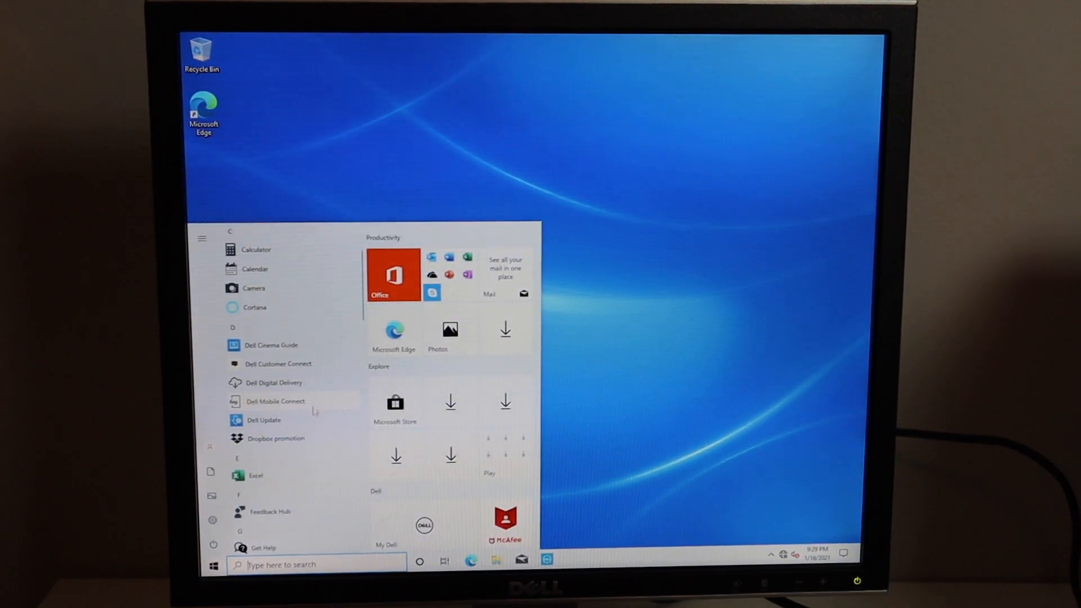
{"action": "scroll", "scroll_direction": "down", "scroll_amount": 3}
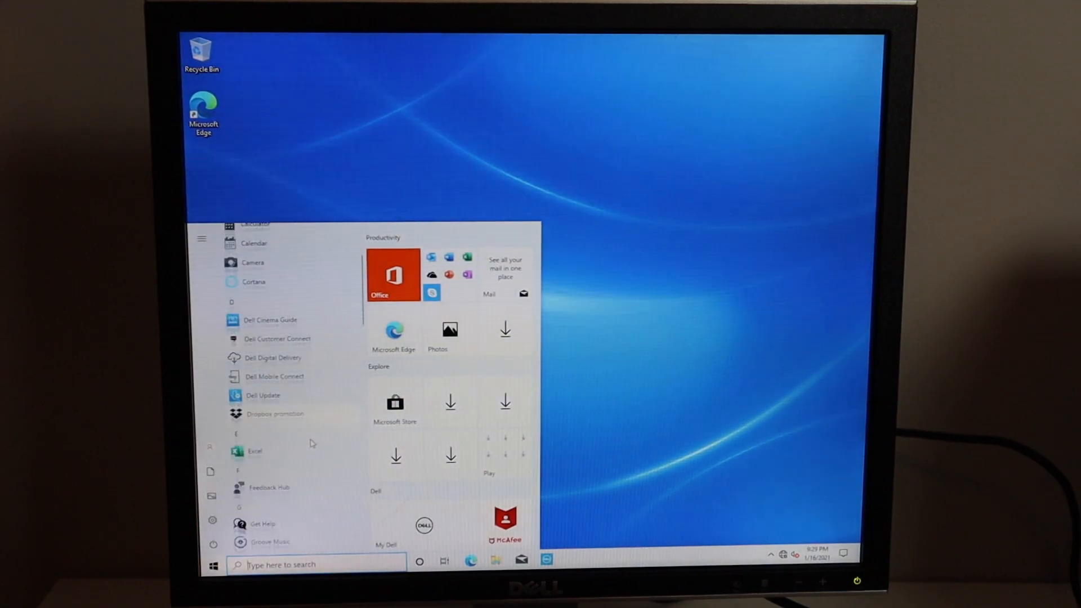
{"action": "scroll", "scroll_direction": "down", "scroll_amount": 3}
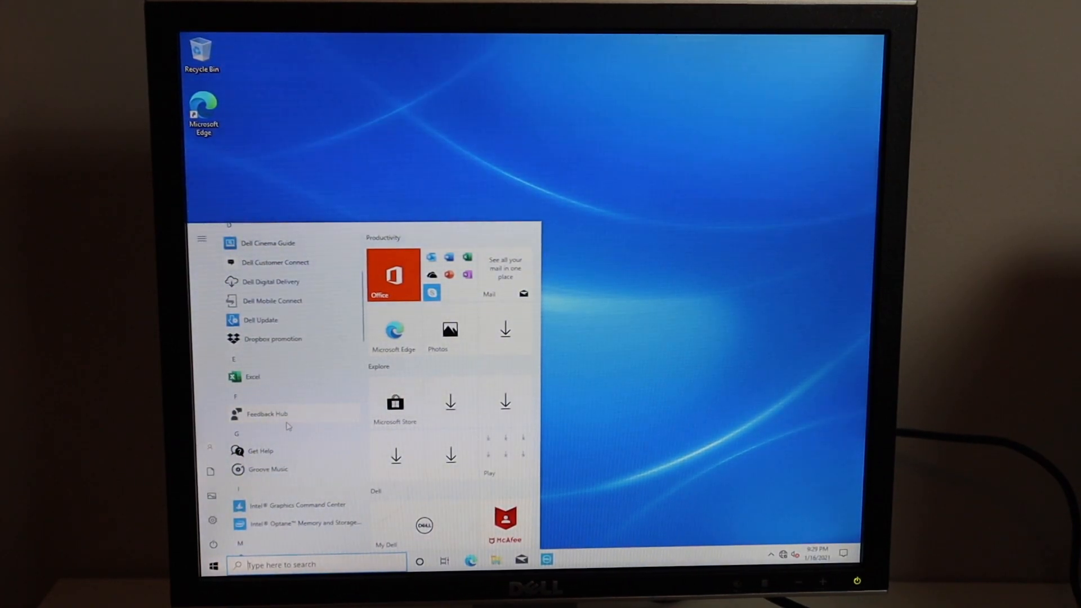
{"action": "scroll", "scroll_direction": "down", "scroll_amount": 3}
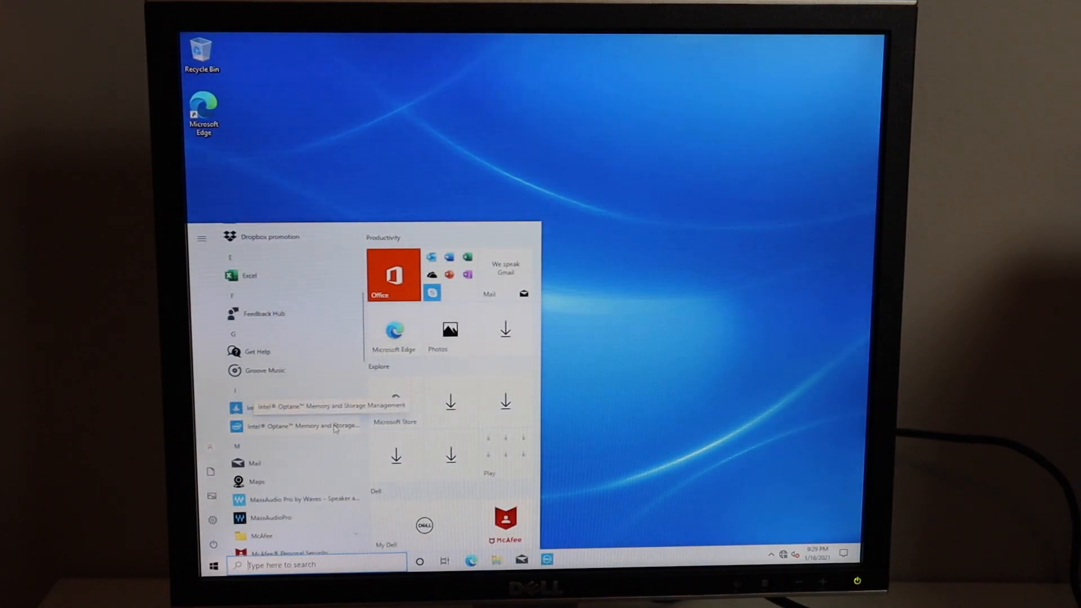
{"action": "scroll", "scroll_direction": "down", "scroll_amount": 3}
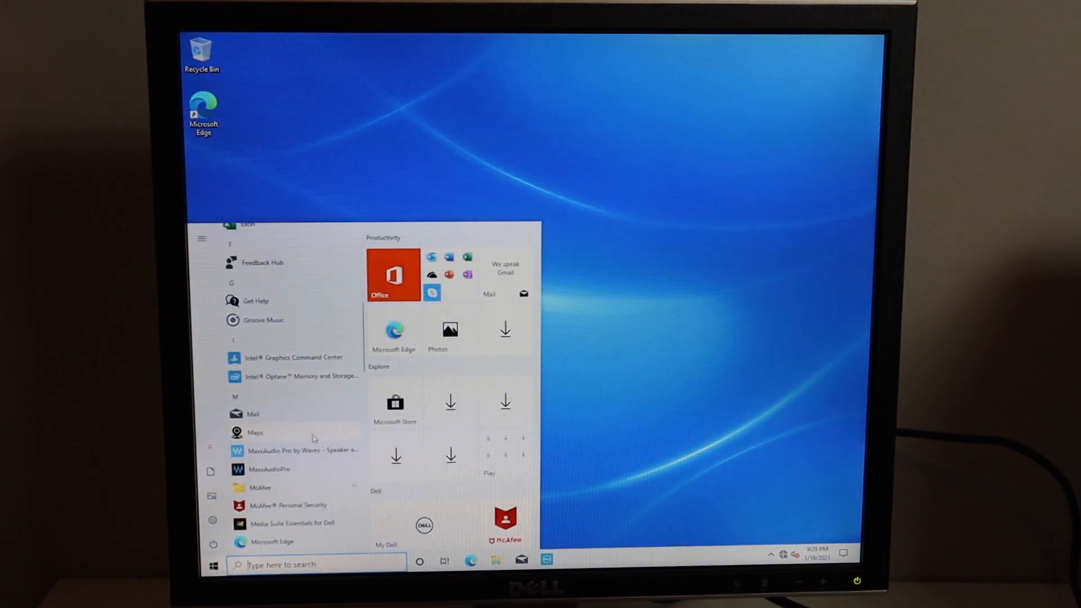
{"action": "scroll", "scroll_direction": "down", "scroll_amount": 3}
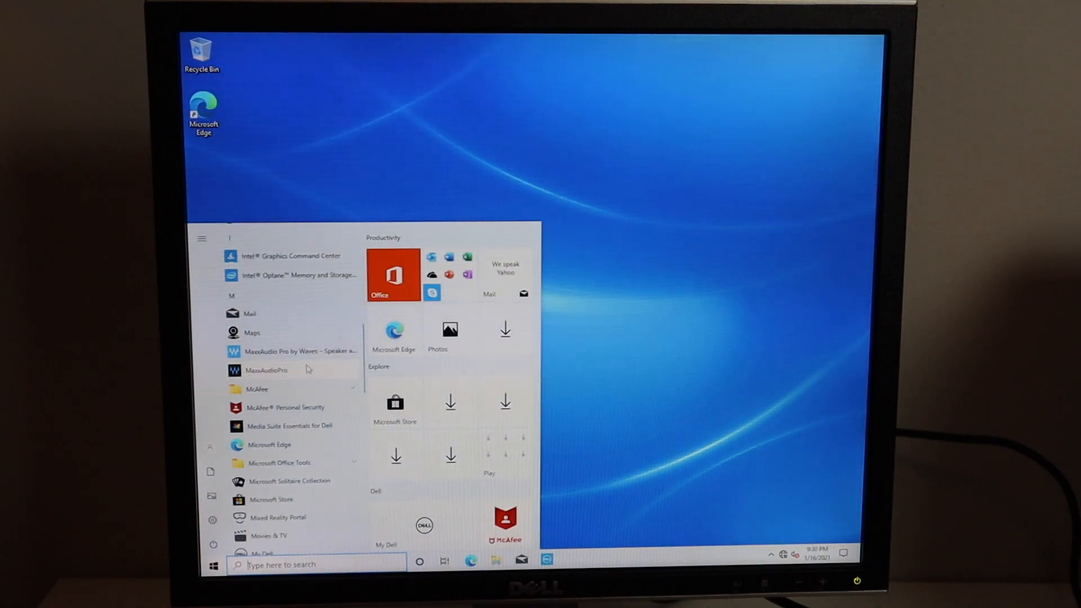
{"action": "mouse_move", "coordinate": [300, 407]}
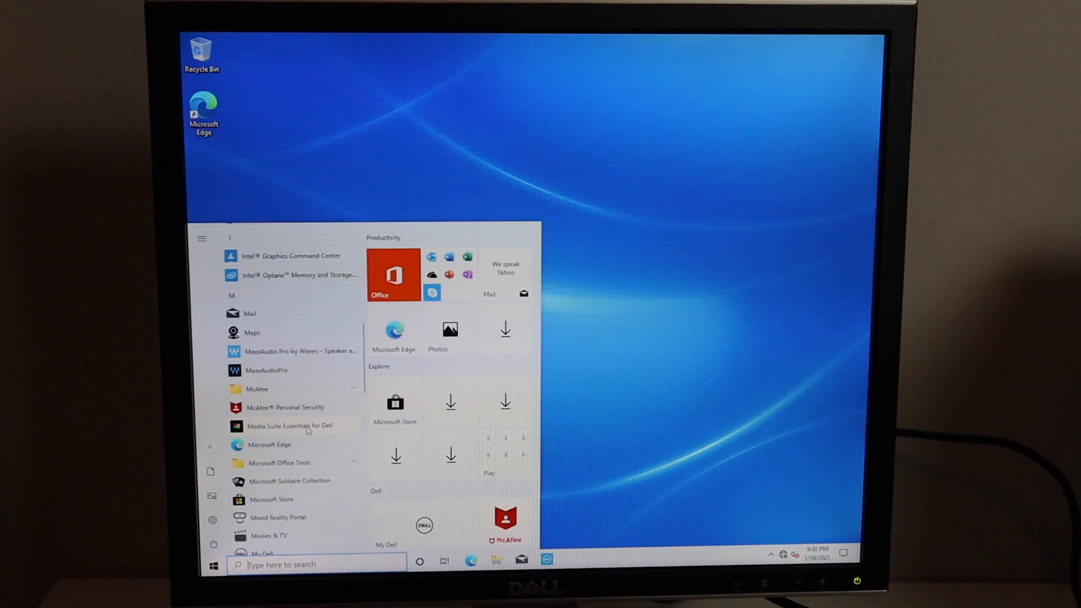
{"action": "scroll", "scroll_direction": "down", "scroll_amount": 3}
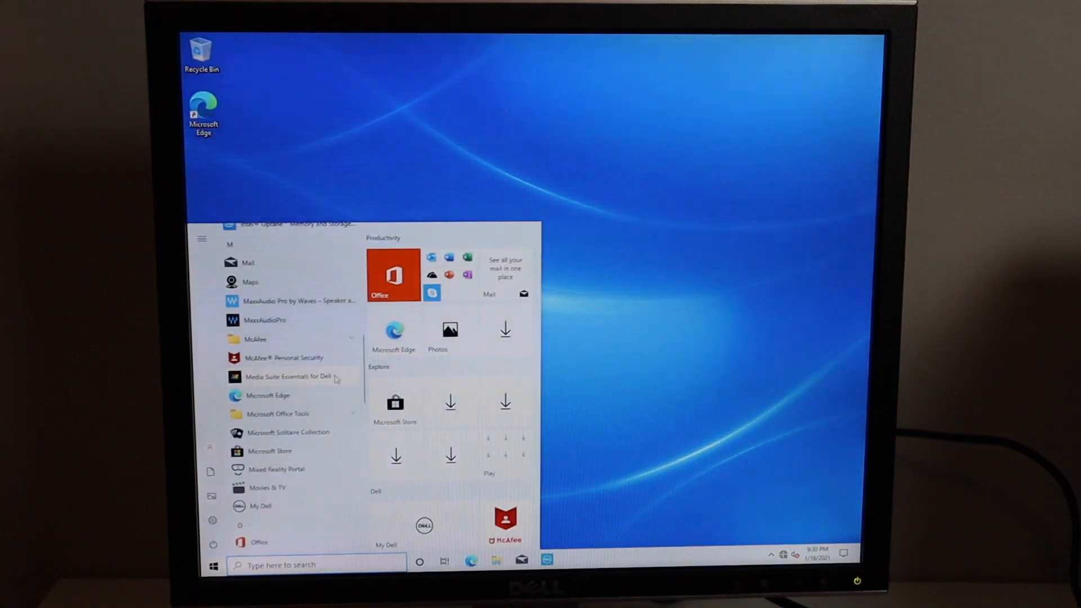
{"action": "scroll", "scroll_direction": "down", "scroll_amount": 3}
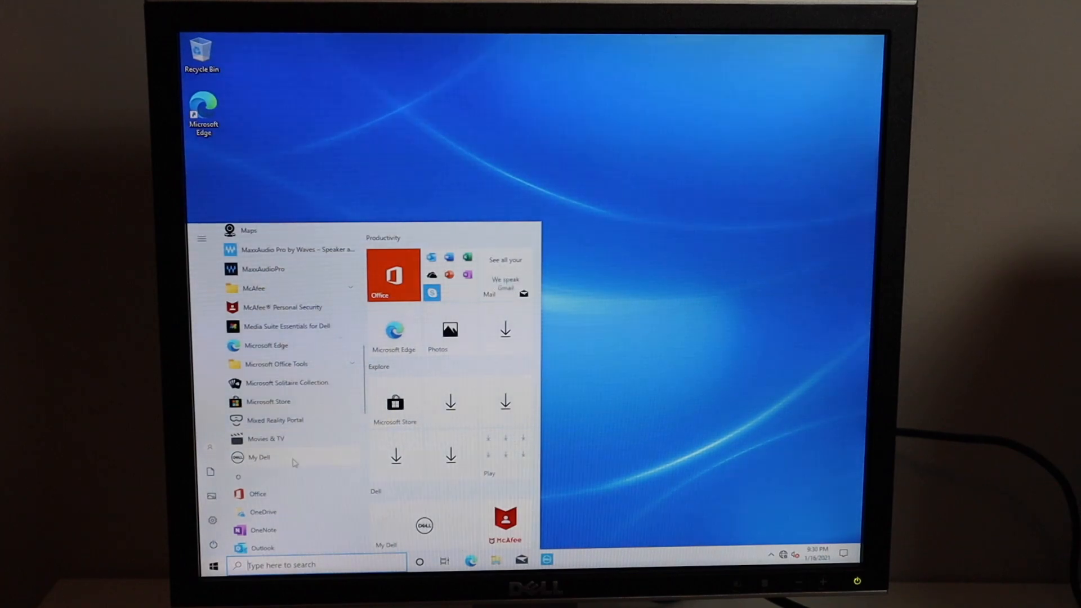
{"action": "scroll", "scroll_direction": "down", "scroll_amount": 3}
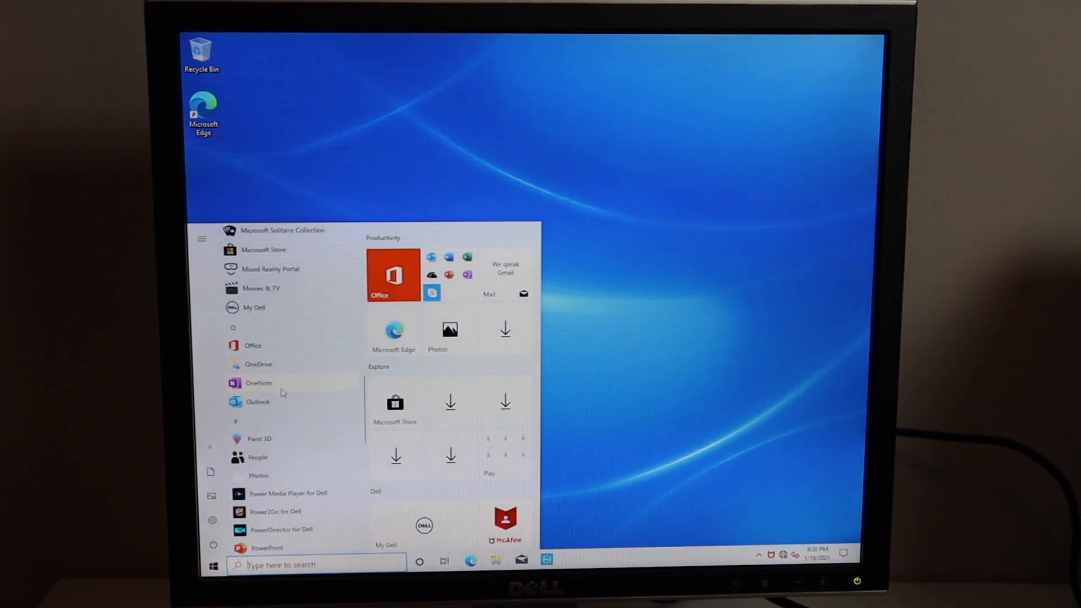
{"action": "scroll", "scroll_direction": "down", "scroll_amount": 3}
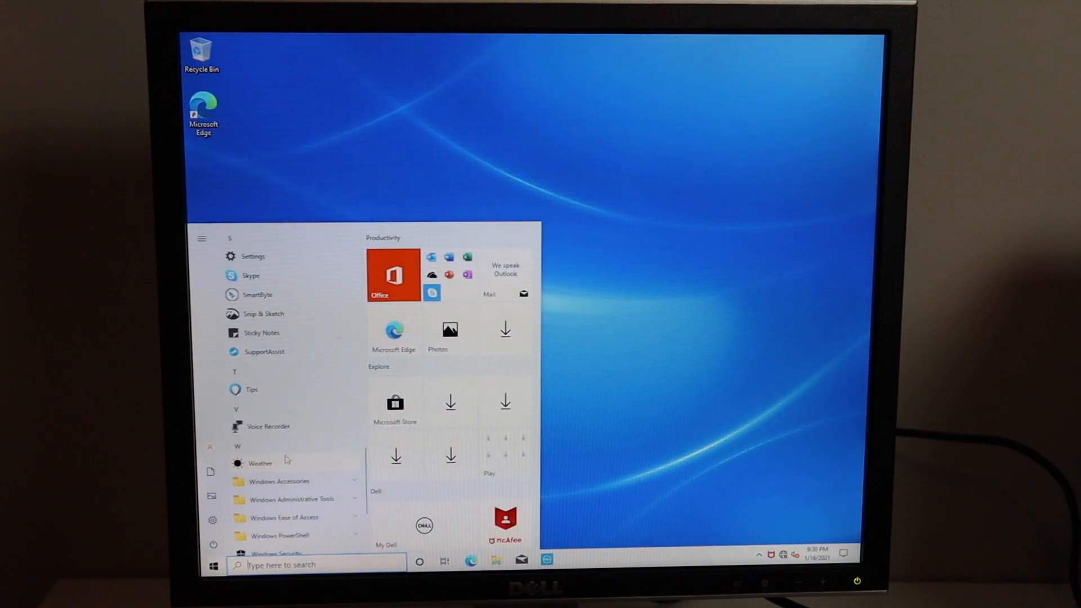
{"action": "scroll", "scroll_direction": "down", "scroll_amount": 3}
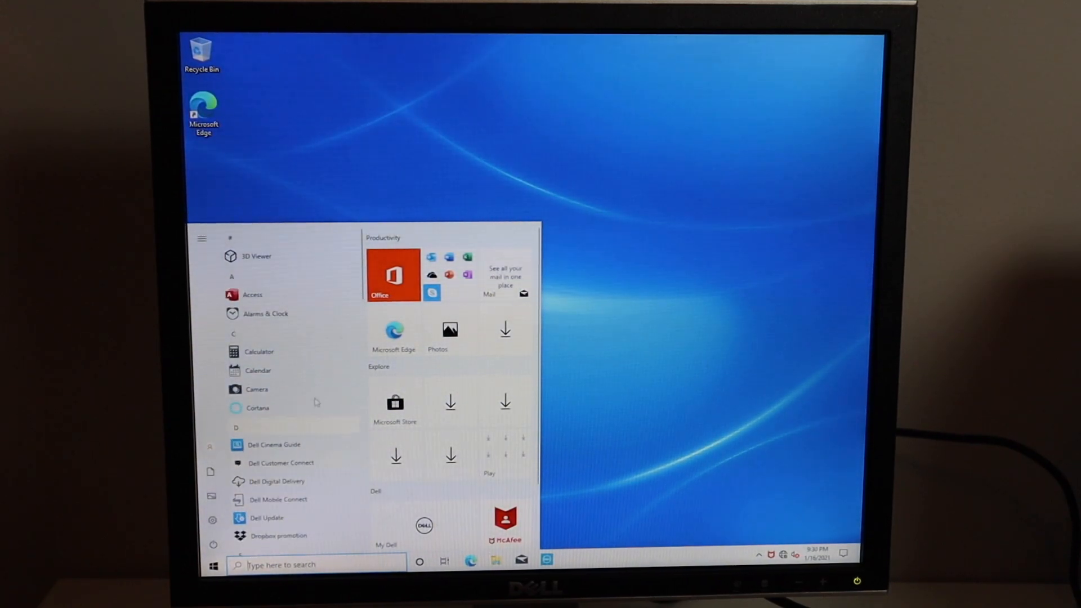
{"action": "left_click", "coordinate": [213, 565]}
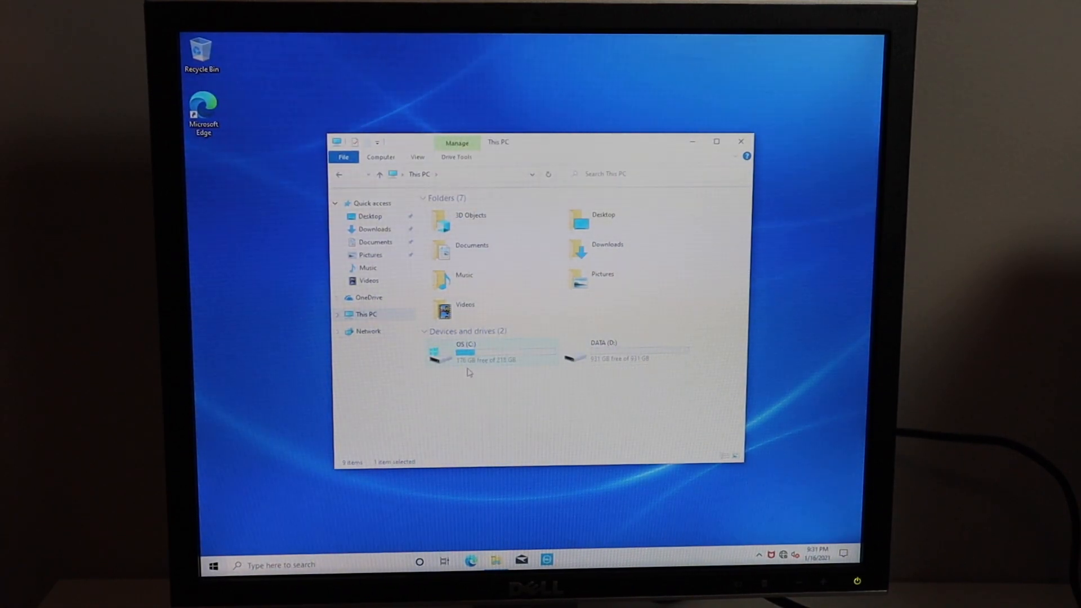
{"action": "mouse_move", "coordinate": [513, 370]}
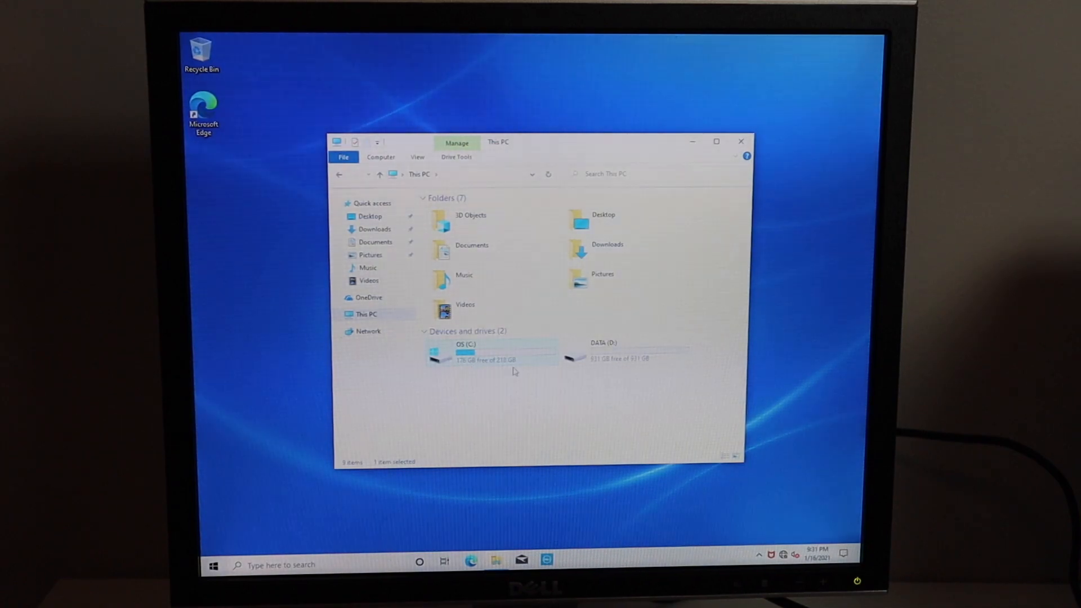
{"action": "mouse_move", "coordinate": [490, 357]}
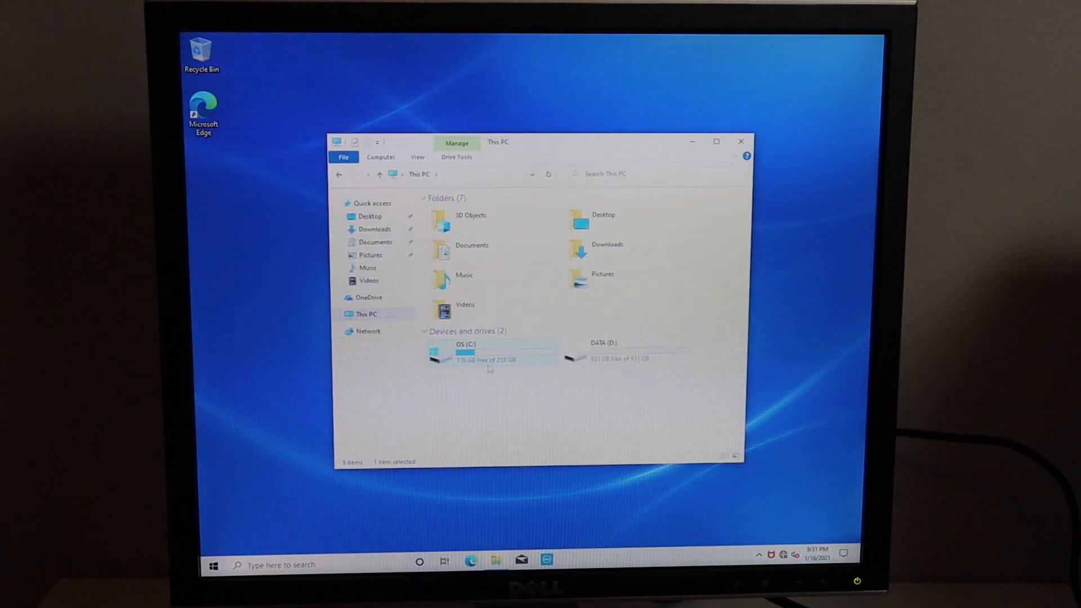
{"action": "mouse_move", "coordinate": [500, 345]}
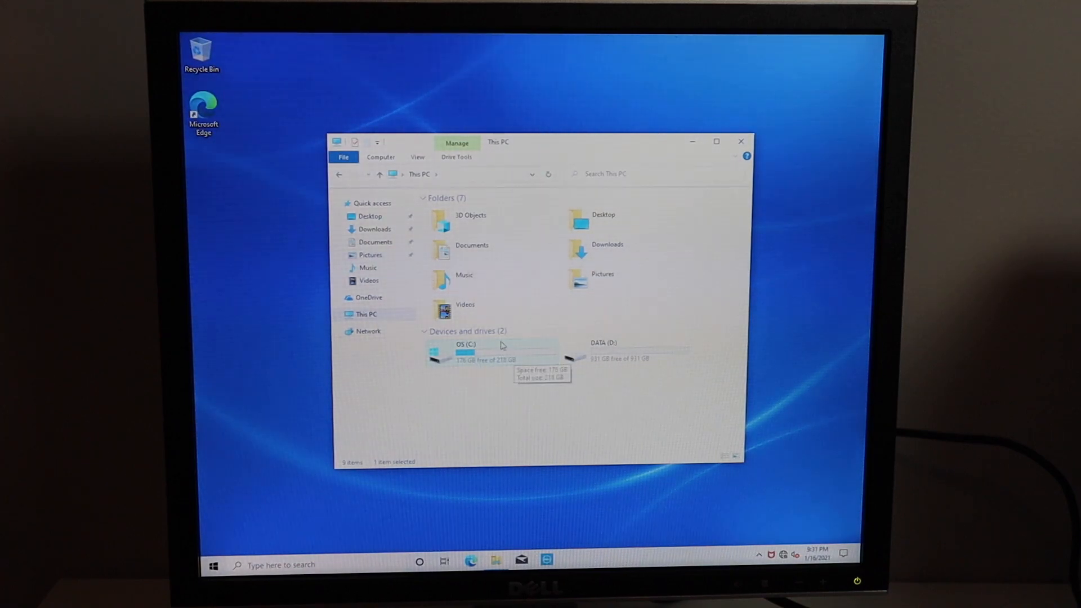
{"action": "mouse_move", "coordinate": [629, 355]}
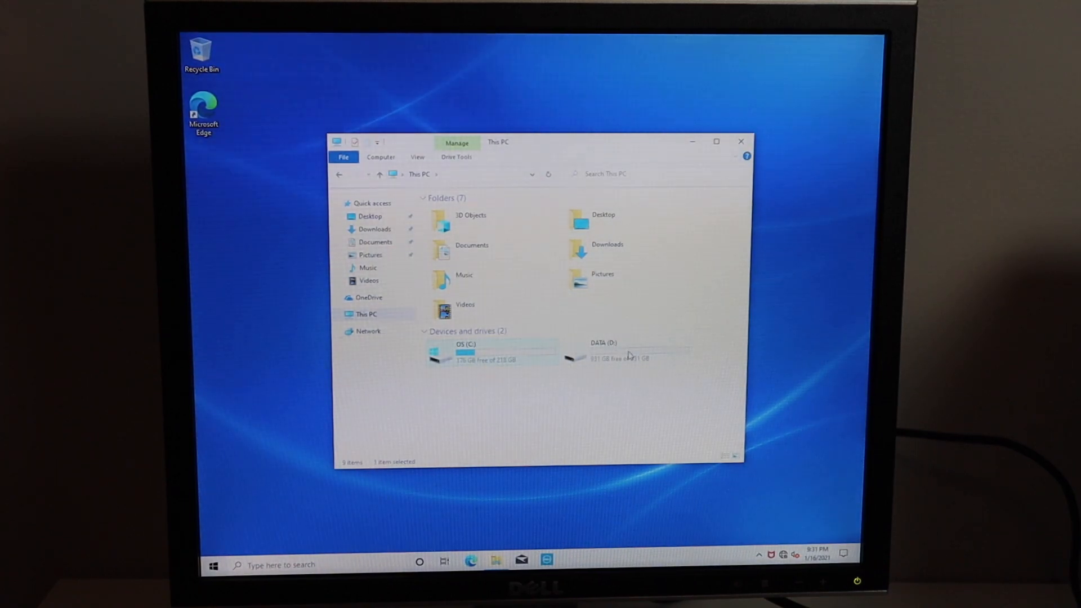
- Check the DATA (D:) drive in This PC and close File Explorer
{"action": "left_click", "coordinate": [604, 348]}
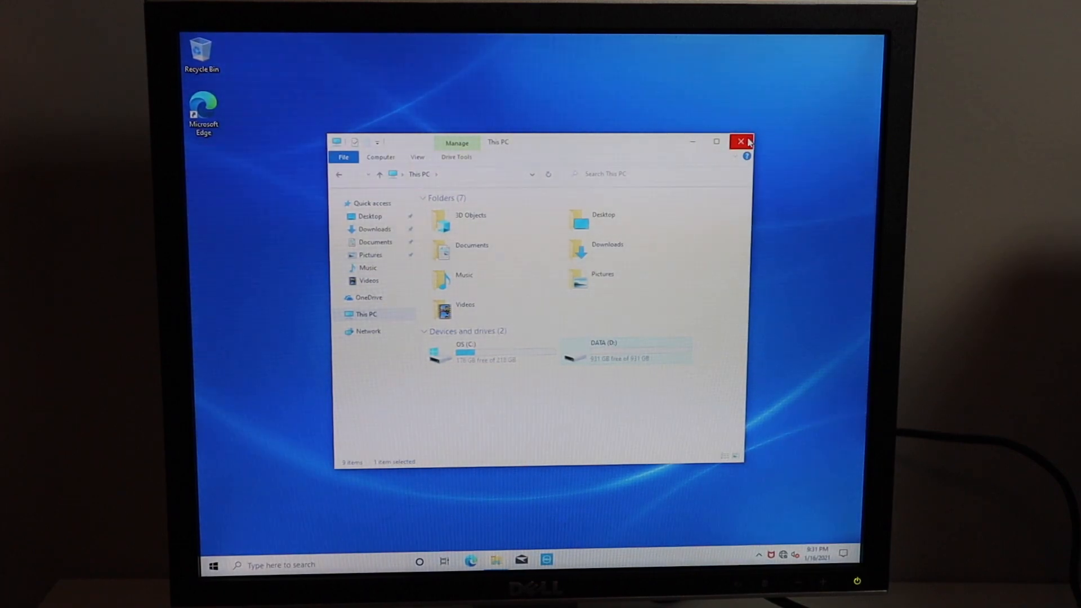
{"action": "left_click", "coordinate": [742, 142]}
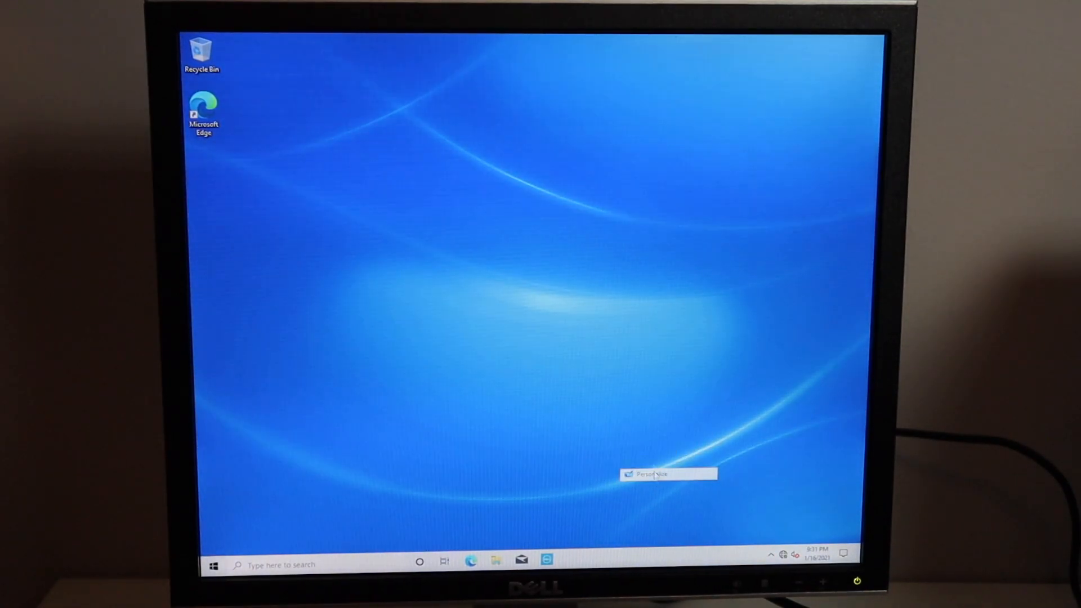
{"action": "left_click", "coordinate": [652, 475]}
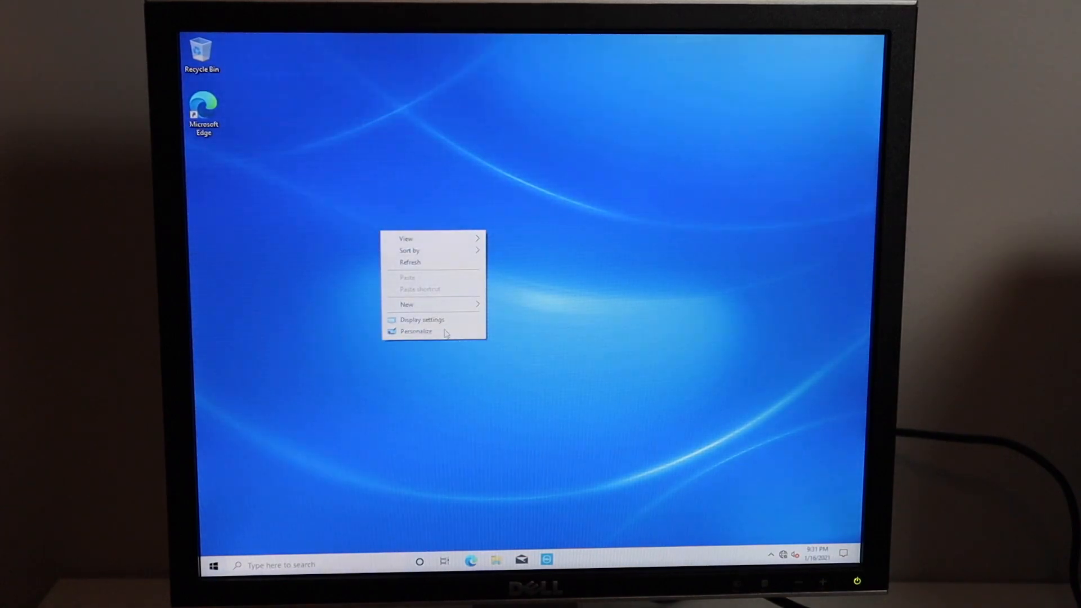
{"action": "left_click", "coordinate": [417, 331]}
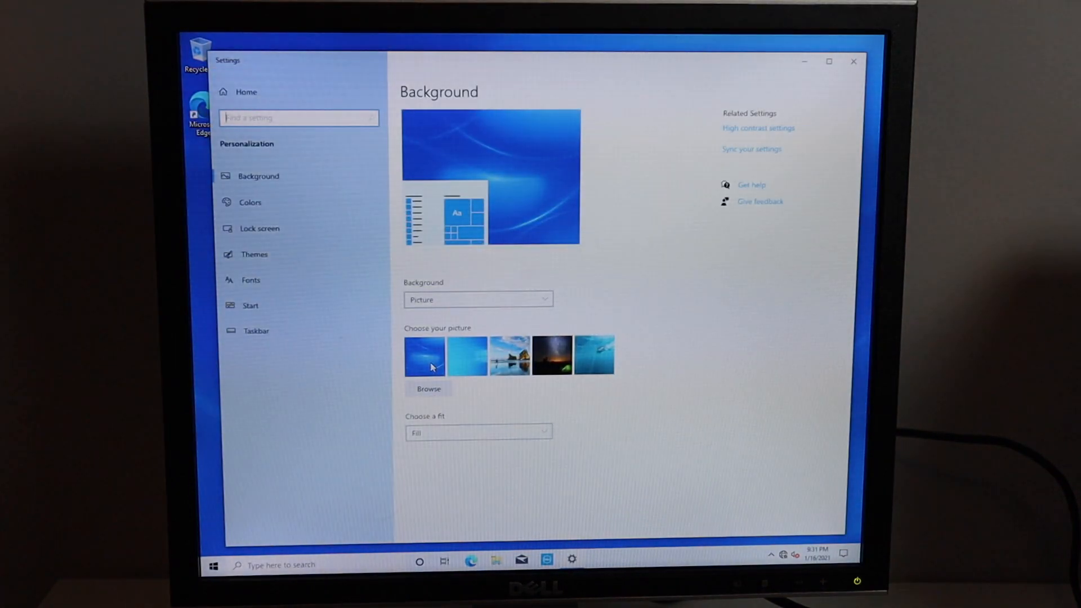
{"action": "left_click", "coordinate": [467, 356]}
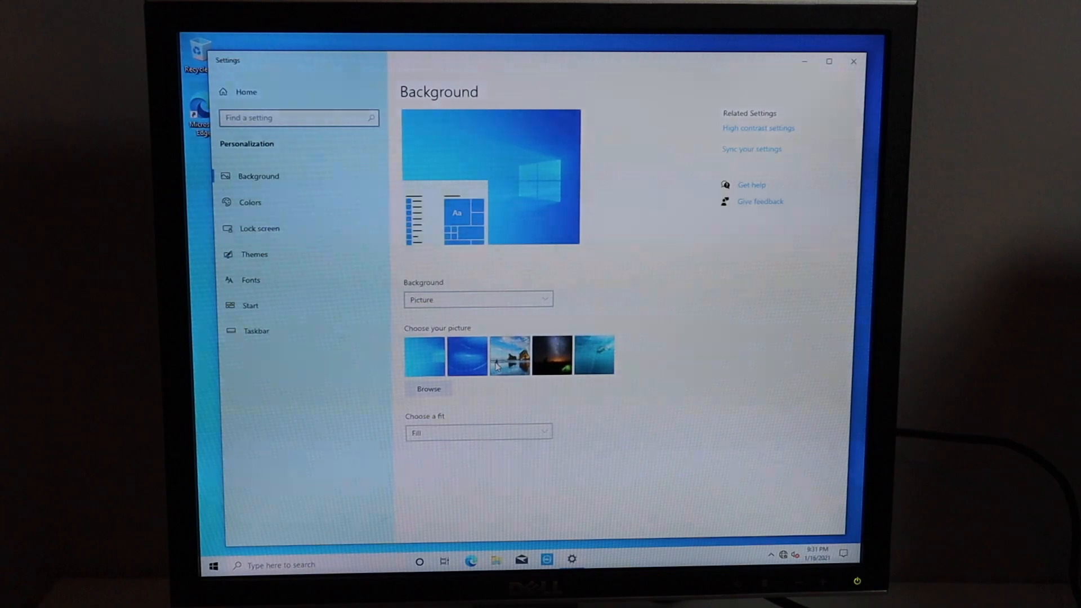
{"action": "left_click", "coordinate": [425, 356]}
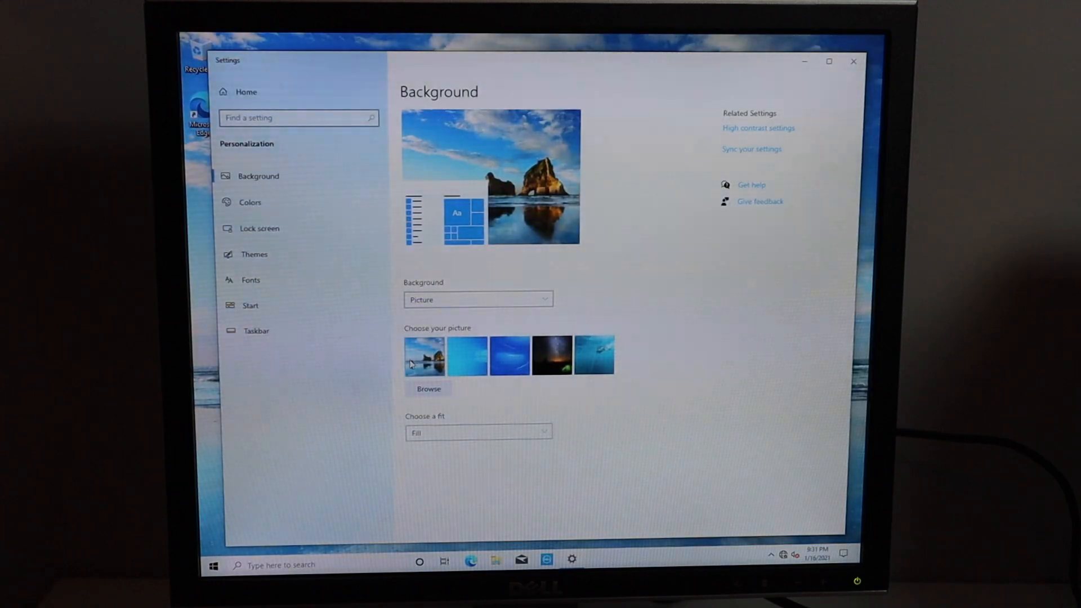
{"action": "left_click", "coordinate": [466, 356]}
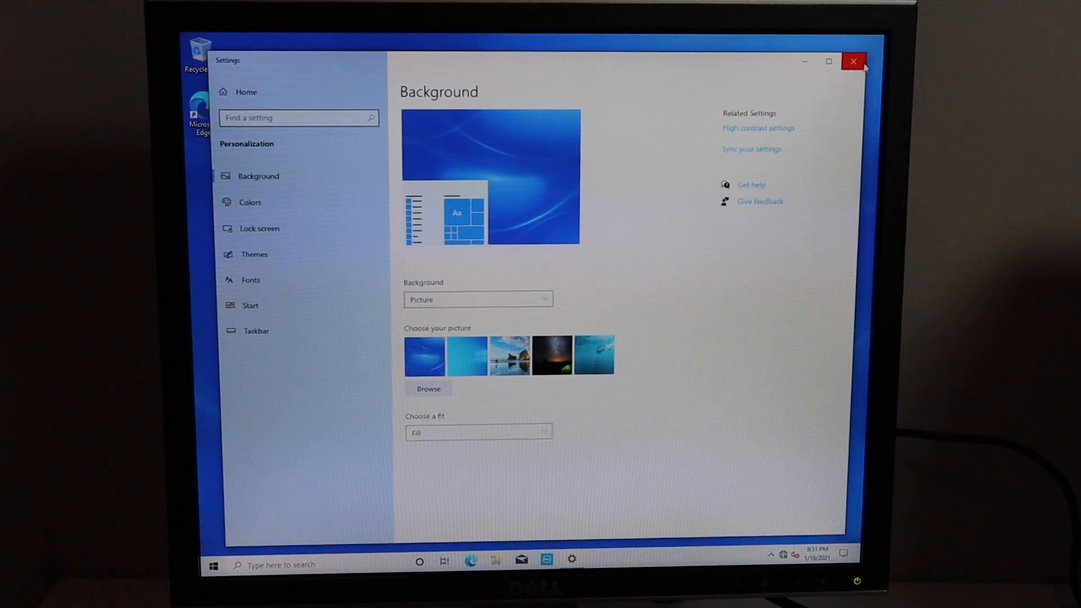
{"action": "left_click", "coordinate": [854, 61]}
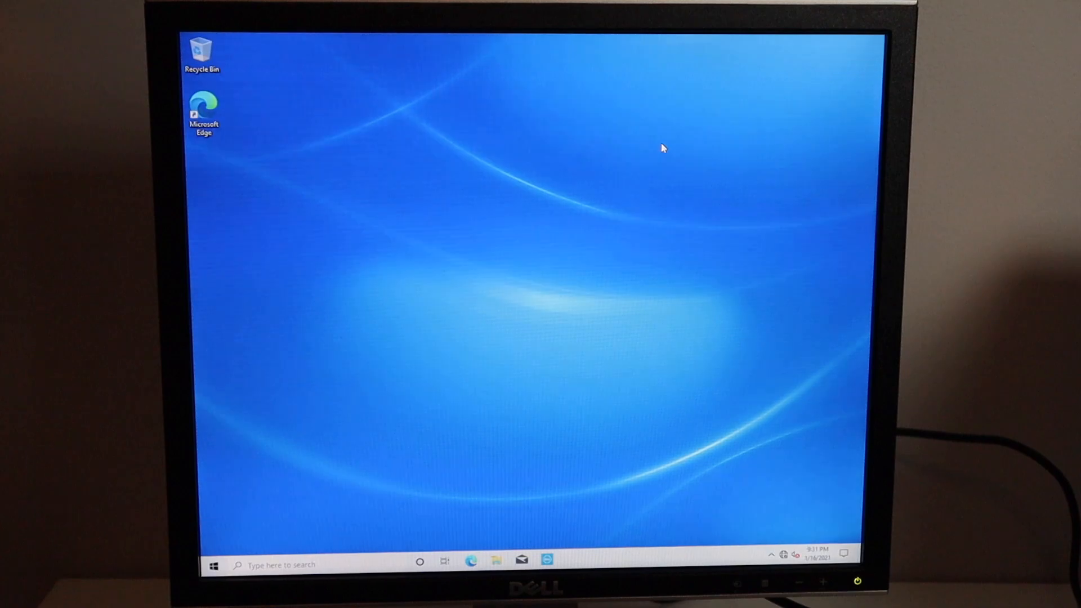
{"action": "mouse_move", "coordinate": [634, 69]}
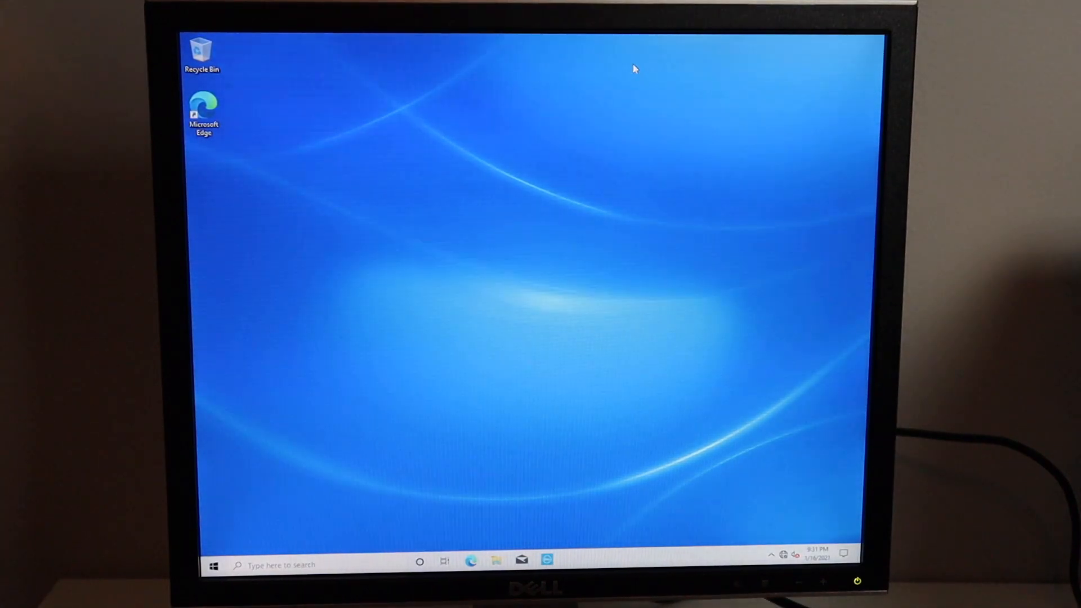
- Launch Task Manager from the taskbar and view CPU performance
{"action": "left_click", "coordinate": [212, 564]}
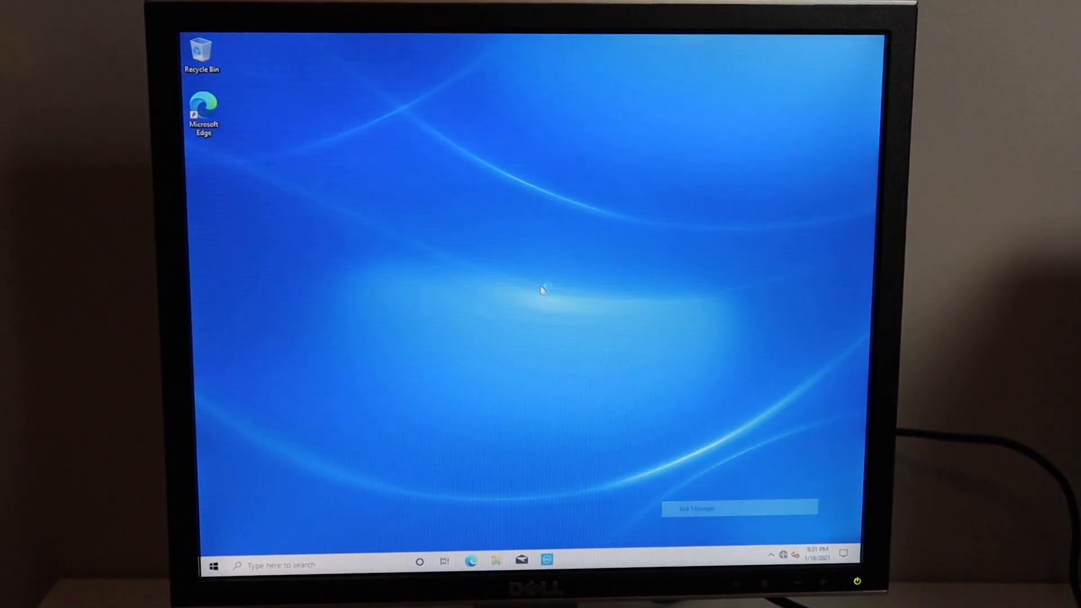
{"action": "left_click", "coordinate": [740, 508]}
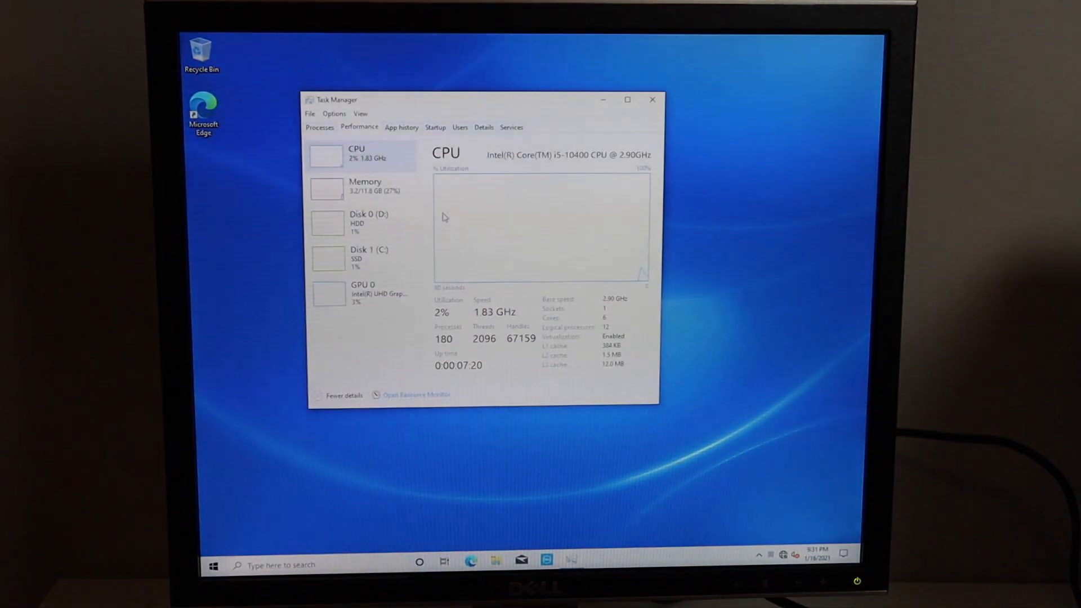
{"action": "left_click", "coordinate": [365, 186]}
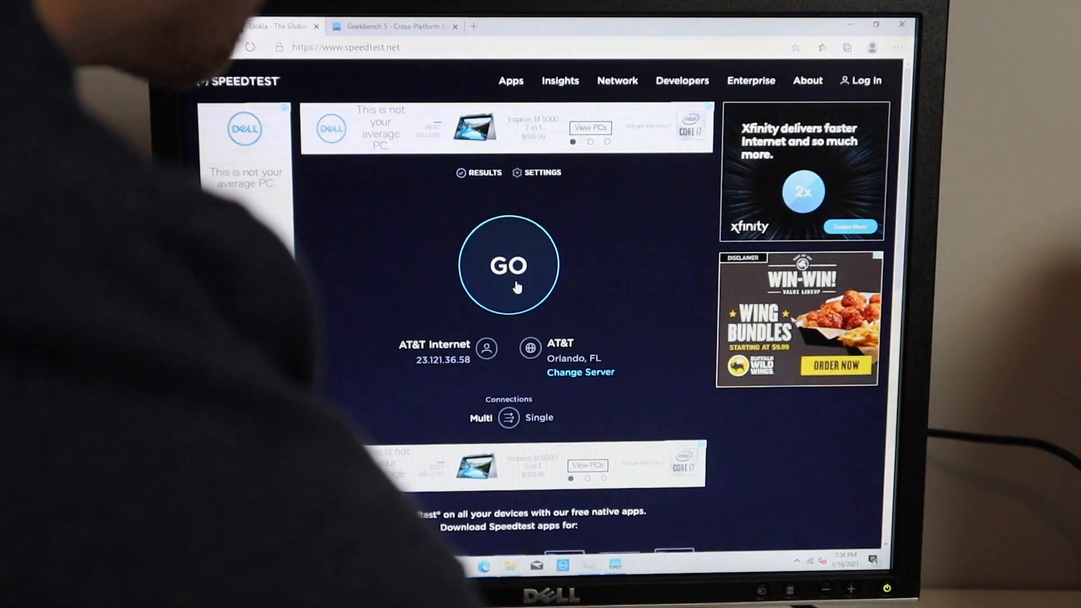
- Start the Speedtest against the AT&T Orlando, FL server
{"action": "left_click", "coordinate": [508, 266]}
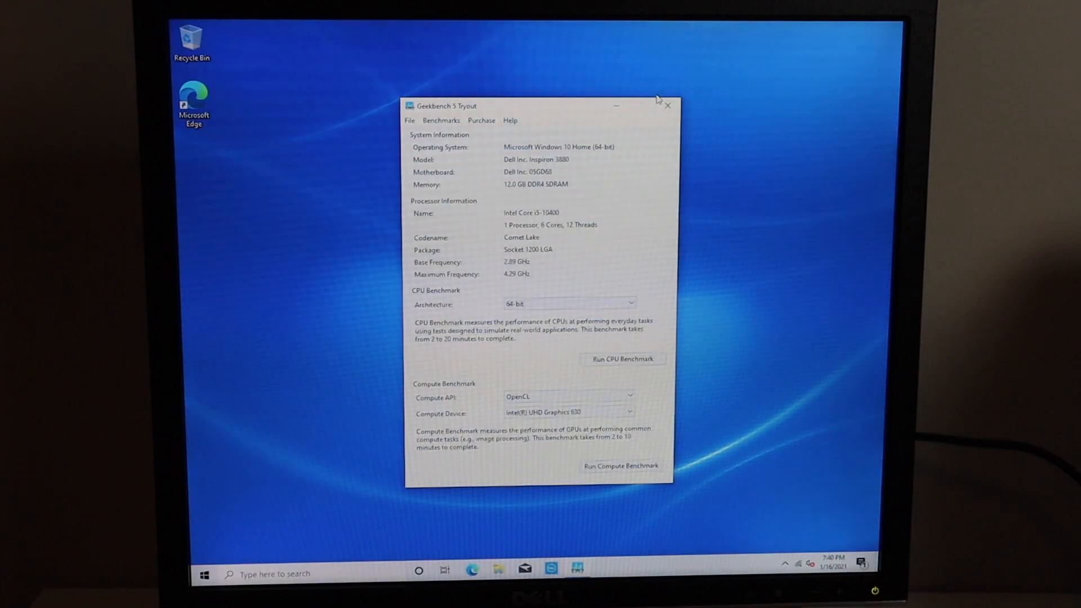
{"action": "mouse_move", "coordinate": [575, 217]}
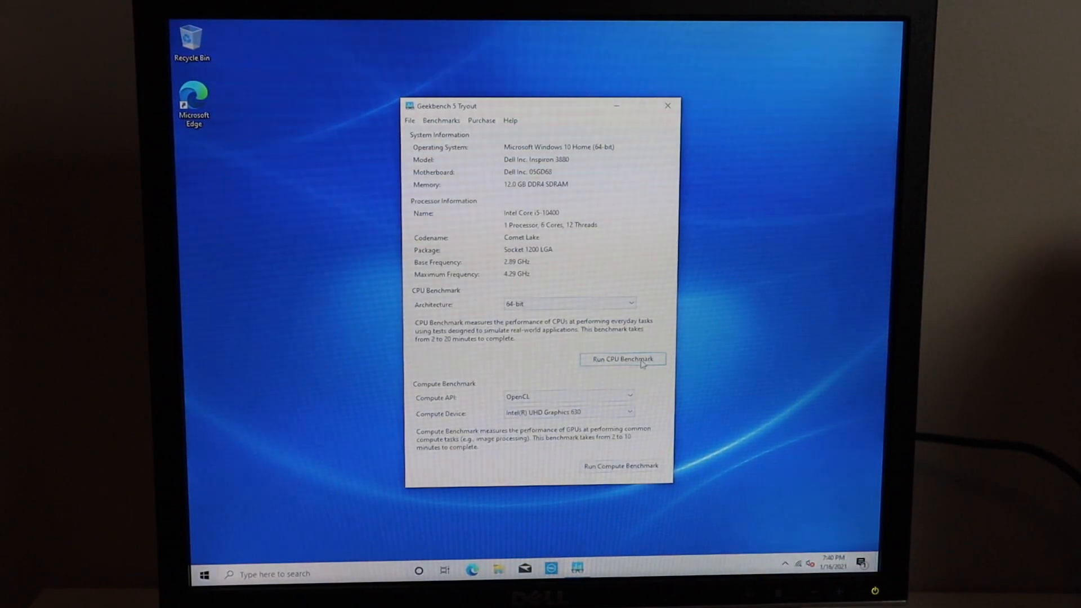
- Run the Geekbench 5 CPU benchmark
{"action": "left_click", "coordinate": [622, 358]}
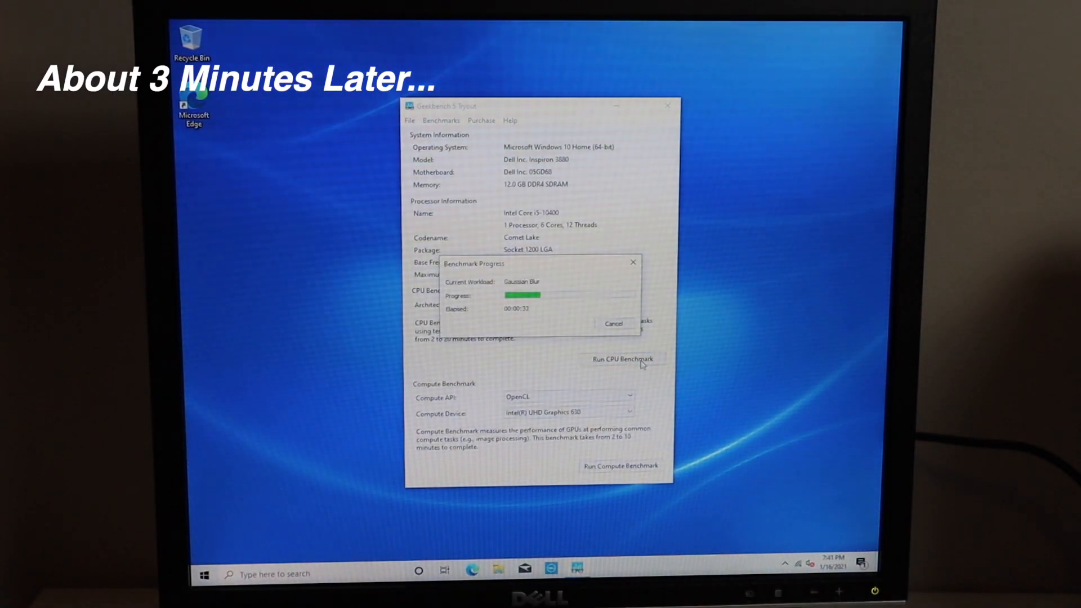